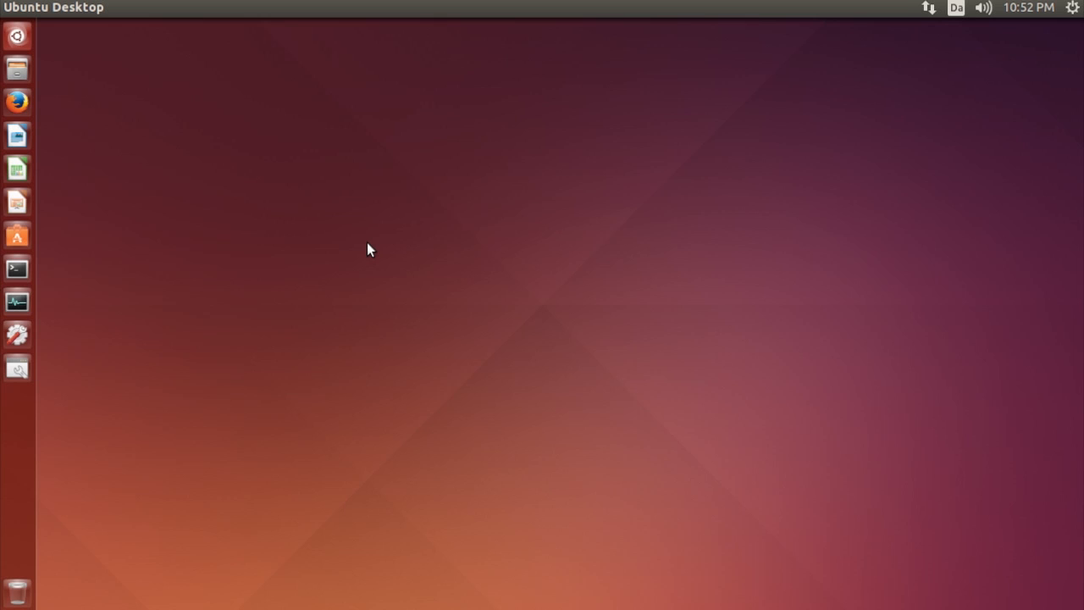
{"action": "mouse_move", "coordinate": [49, 345]}
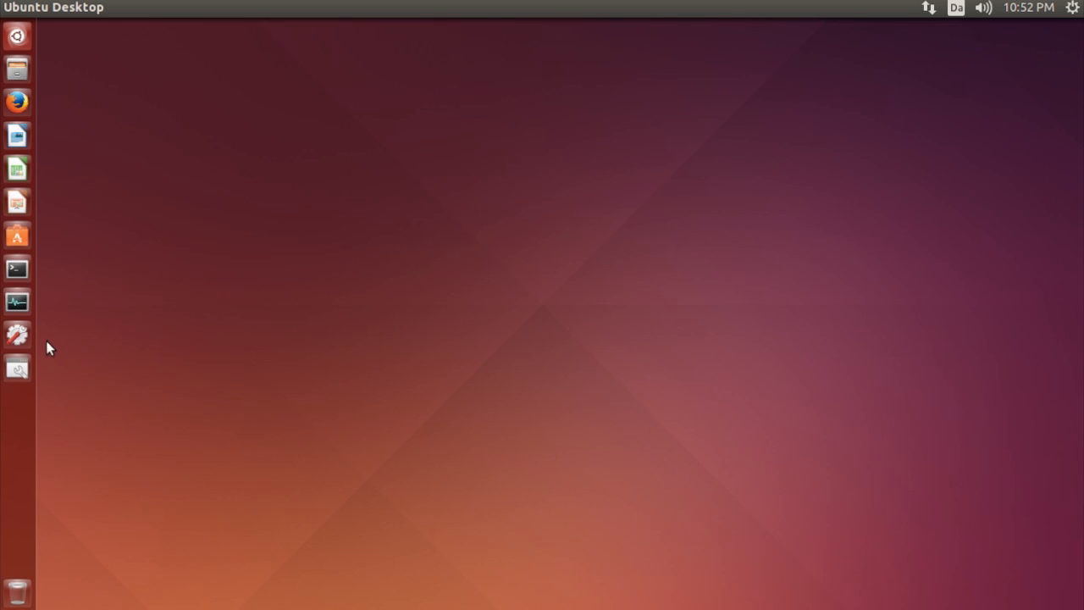
{"action": "mouse_move", "coordinate": [219, 339]}
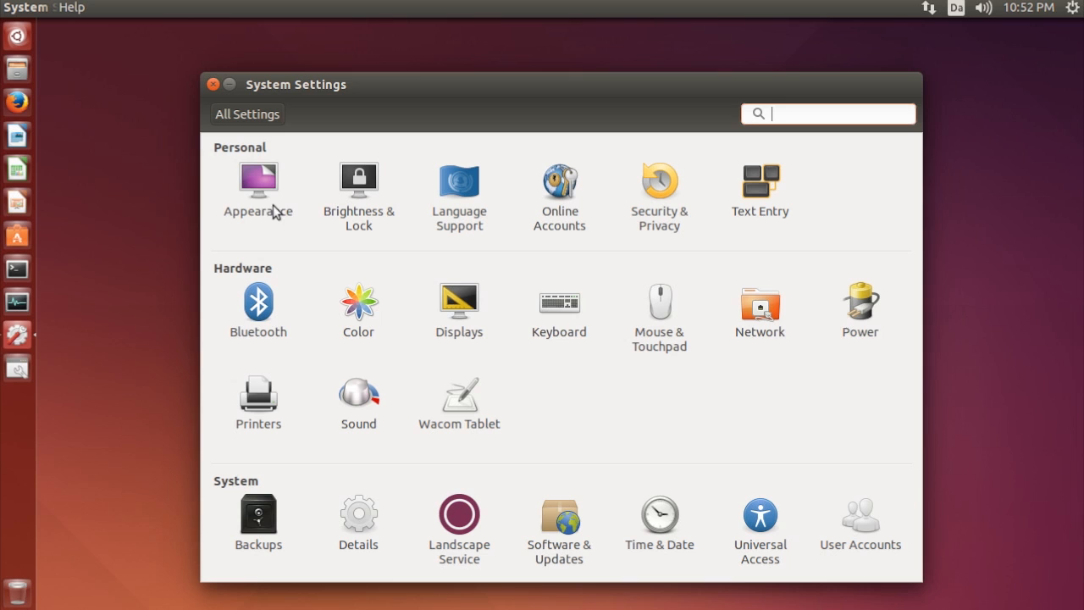
- In Appearance, try launcher icon sizes 16 and 38, then return the slider to 28
{"action": "left_click", "coordinate": [257, 179]}
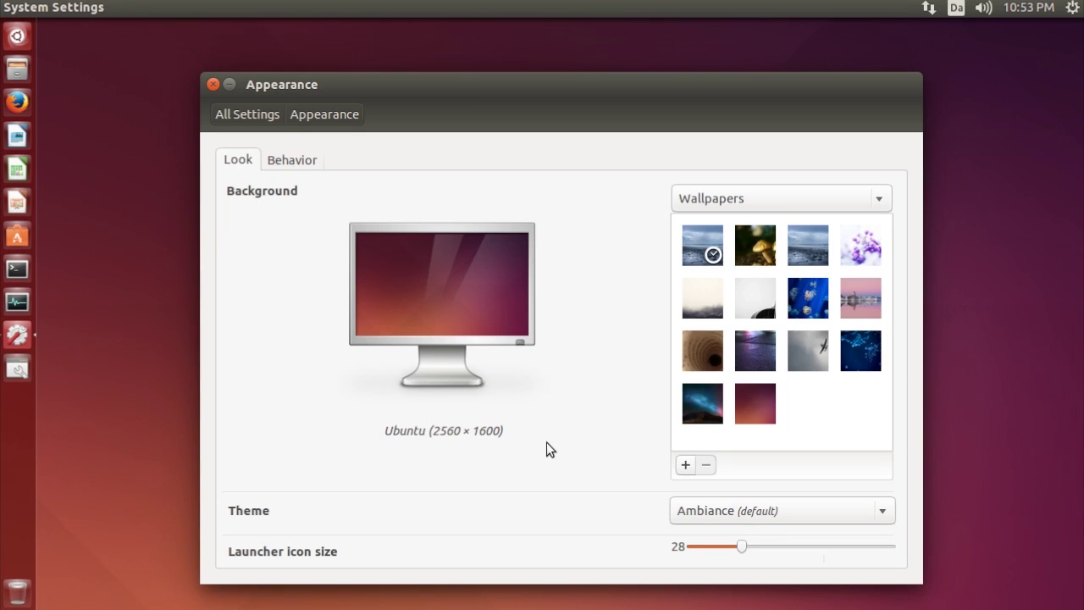
{"action": "mouse_move", "coordinate": [744, 556]}
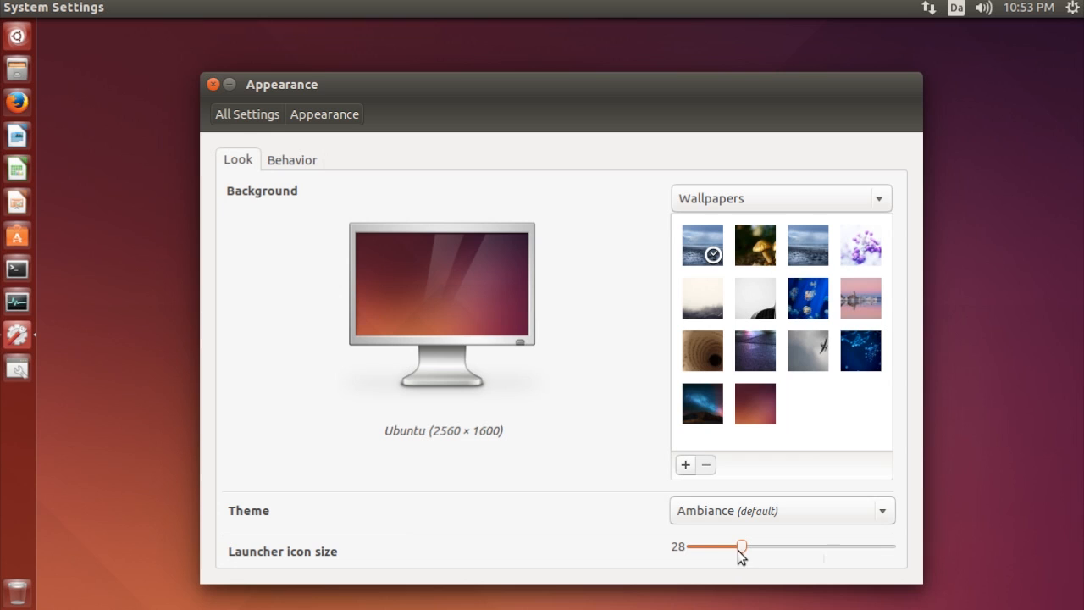
{"action": "left_click_drag", "start_coordinate": [741, 545], "coordinate": [733, 546]}
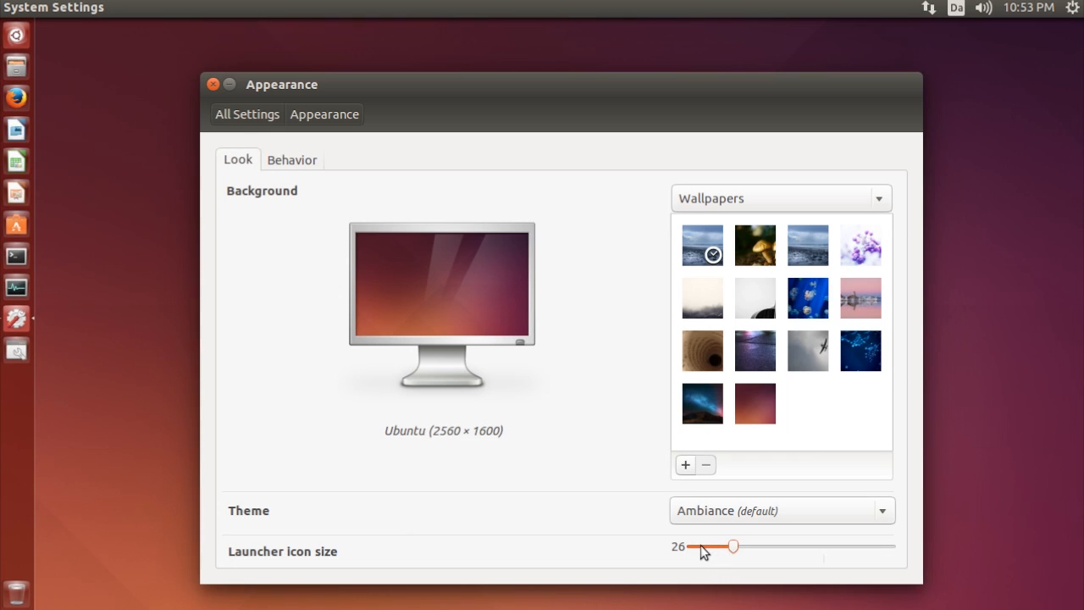
{"action": "left_click_drag", "start_coordinate": [730, 546], "coordinate": [691, 545]}
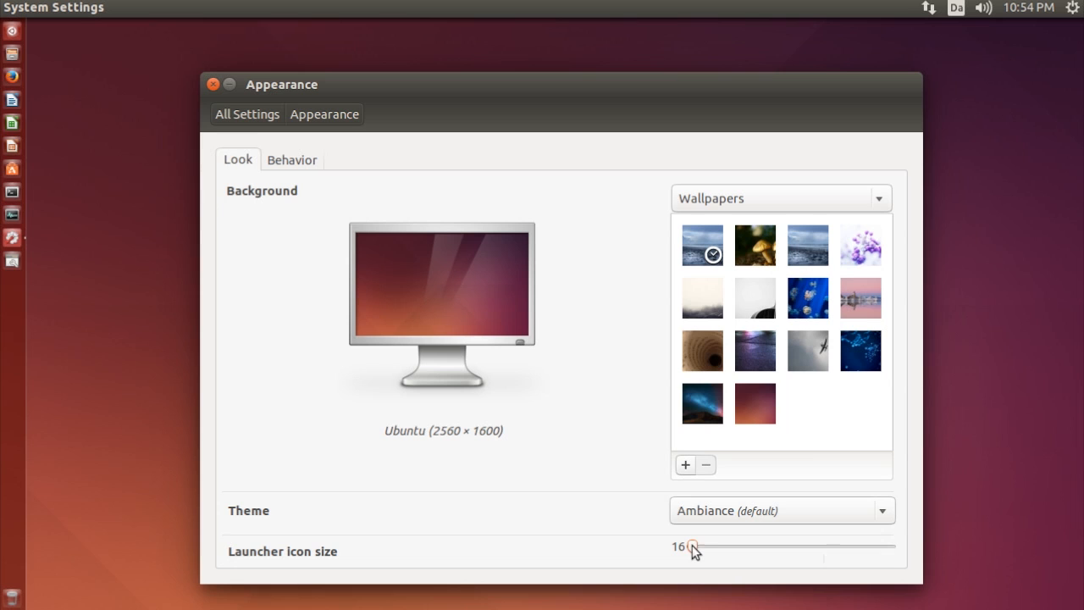
{"action": "left_click_drag", "start_coordinate": [691, 547], "coordinate": [783, 547]}
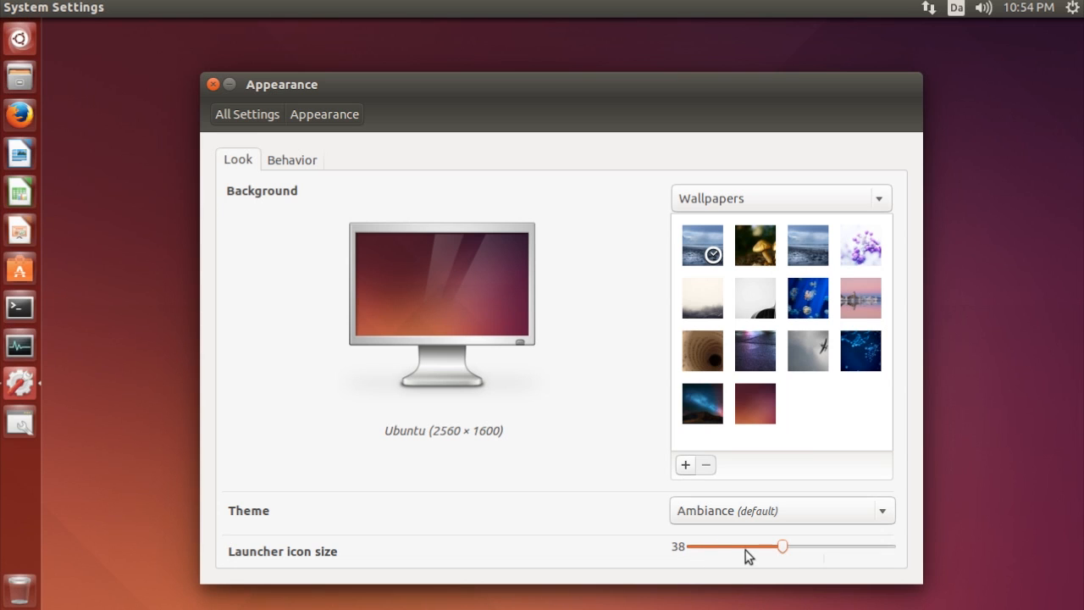
{"action": "left_click_drag", "start_coordinate": [782, 545], "coordinate": [686, 545]}
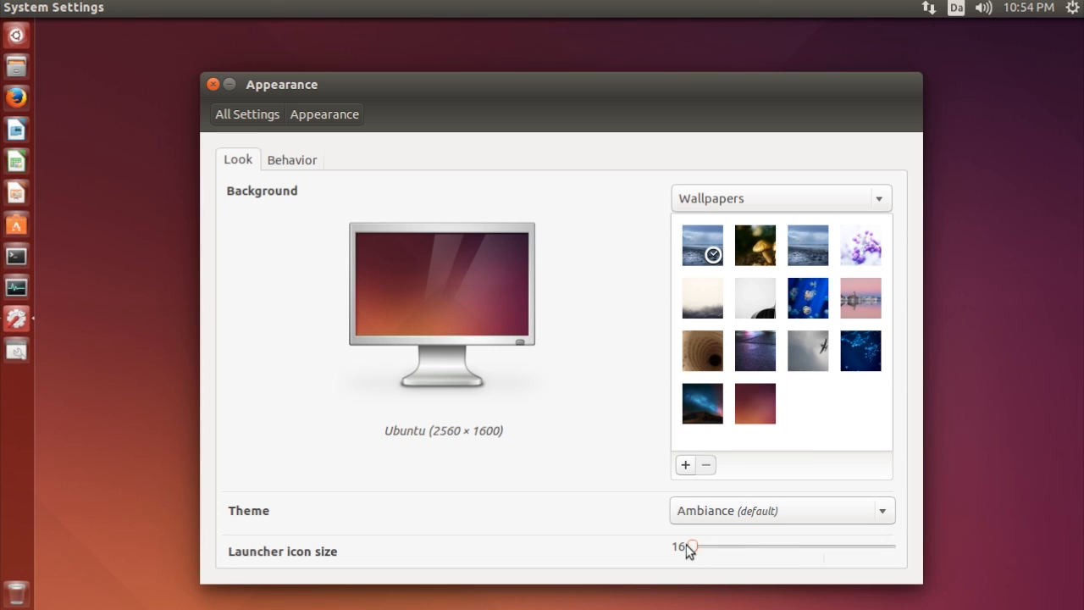
{"action": "left_click_drag", "start_coordinate": [687, 546], "coordinate": [686, 545]}
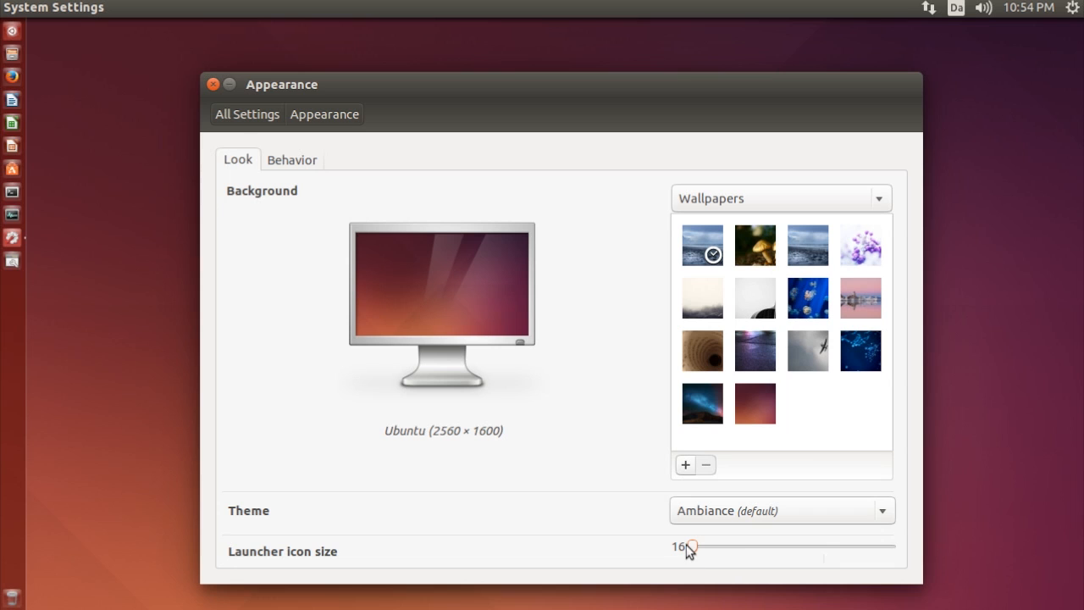
{"action": "left_click_drag", "start_coordinate": [685, 545], "coordinate": [741, 545]}
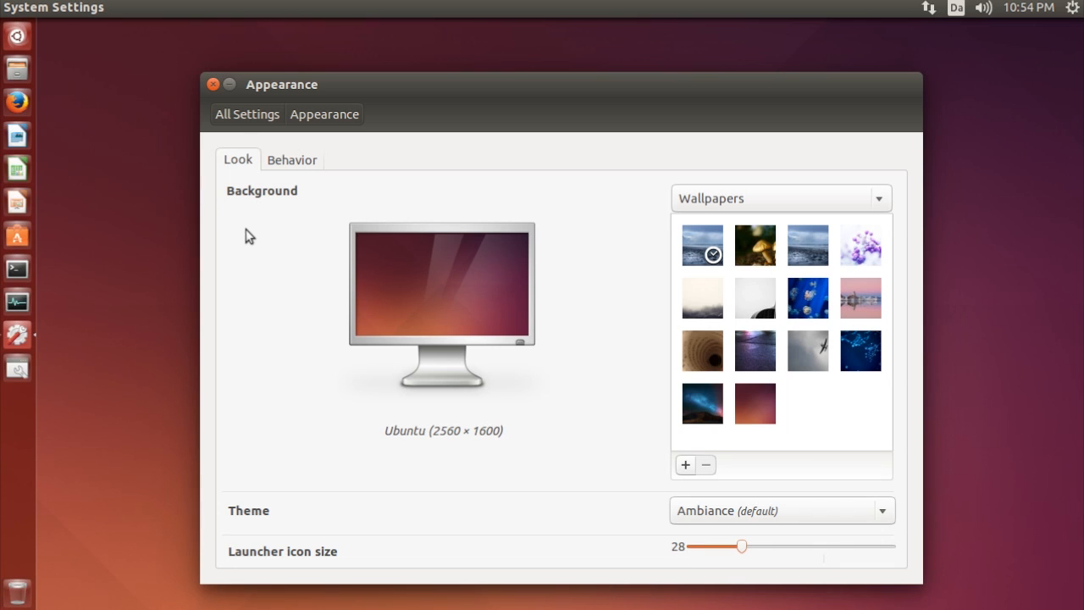
- Under Behavior, show window menus in the window's title bar and close System Settings
{"action": "left_click", "coordinate": [291, 159]}
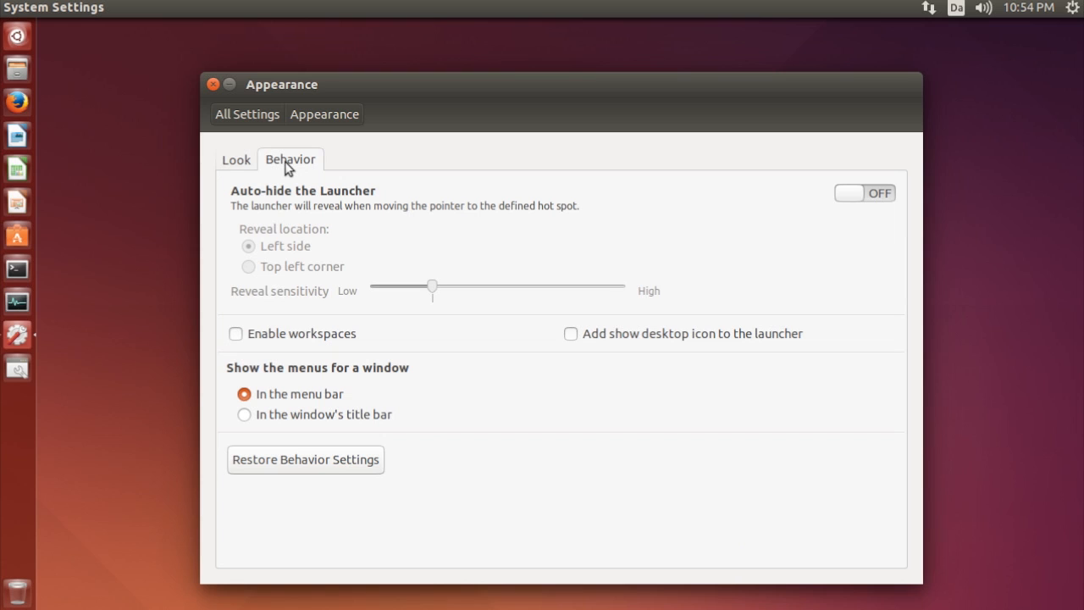
{"action": "mouse_move", "coordinate": [250, 388]}
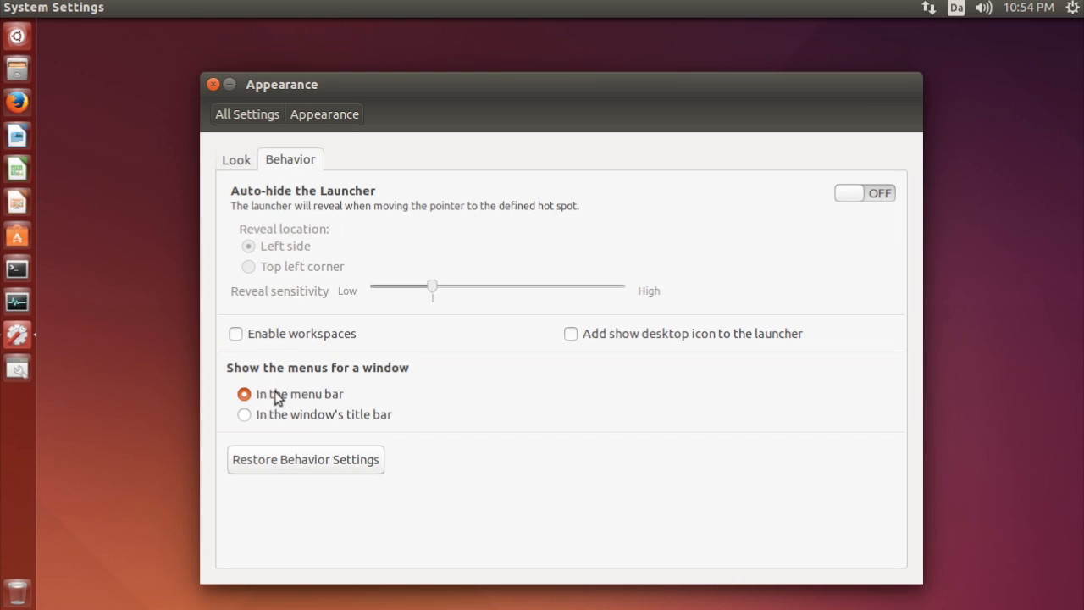
{"action": "mouse_move", "coordinate": [298, 423]}
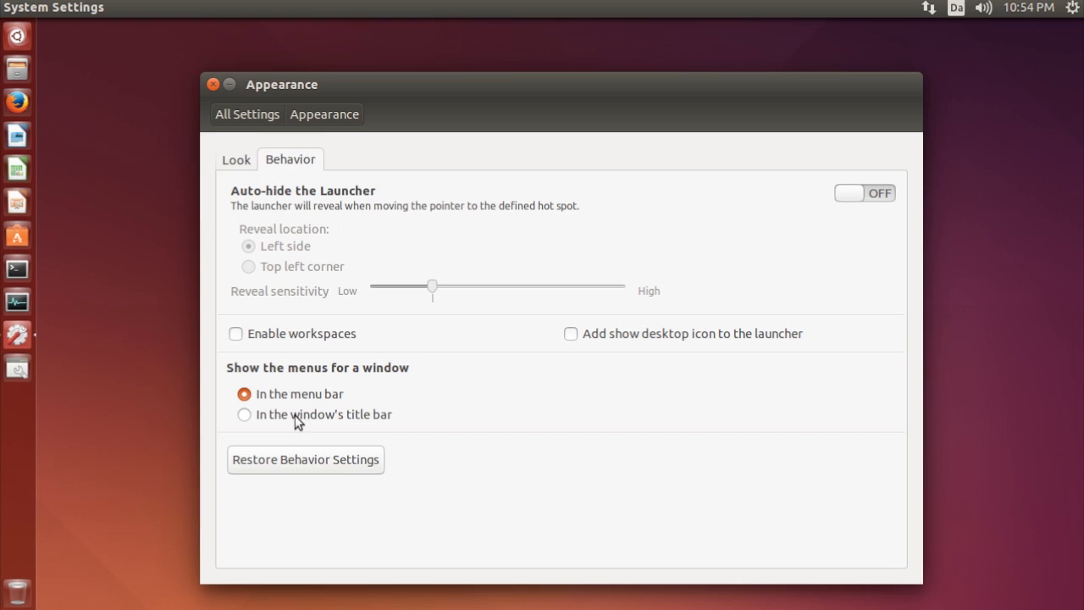
{"action": "mouse_move", "coordinate": [336, 432]}
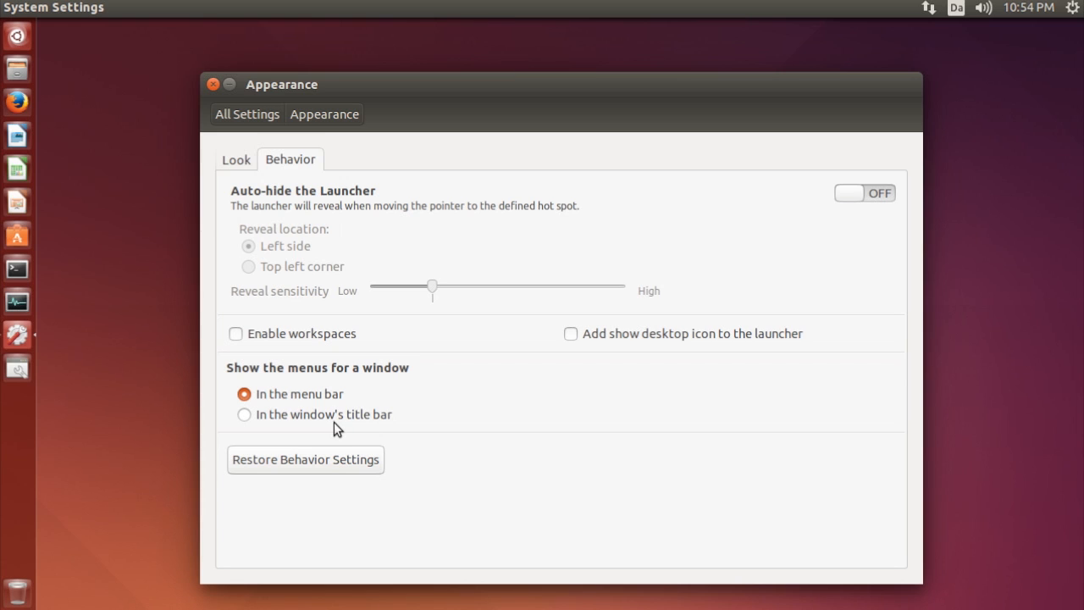
{"action": "mouse_move", "coordinate": [291, 420]}
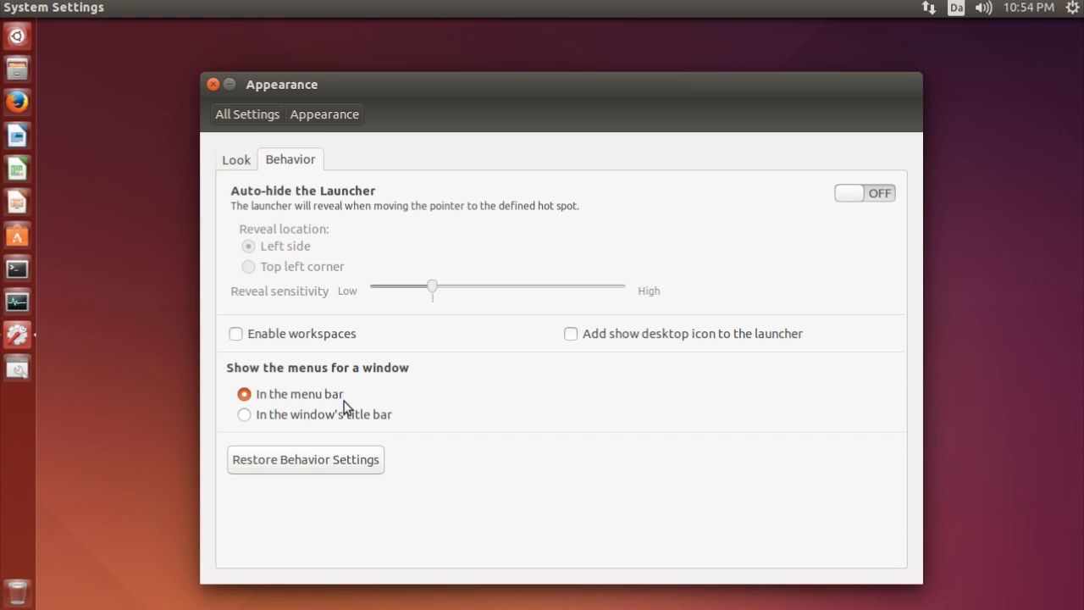
{"action": "mouse_move", "coordinate": [291, 423]}
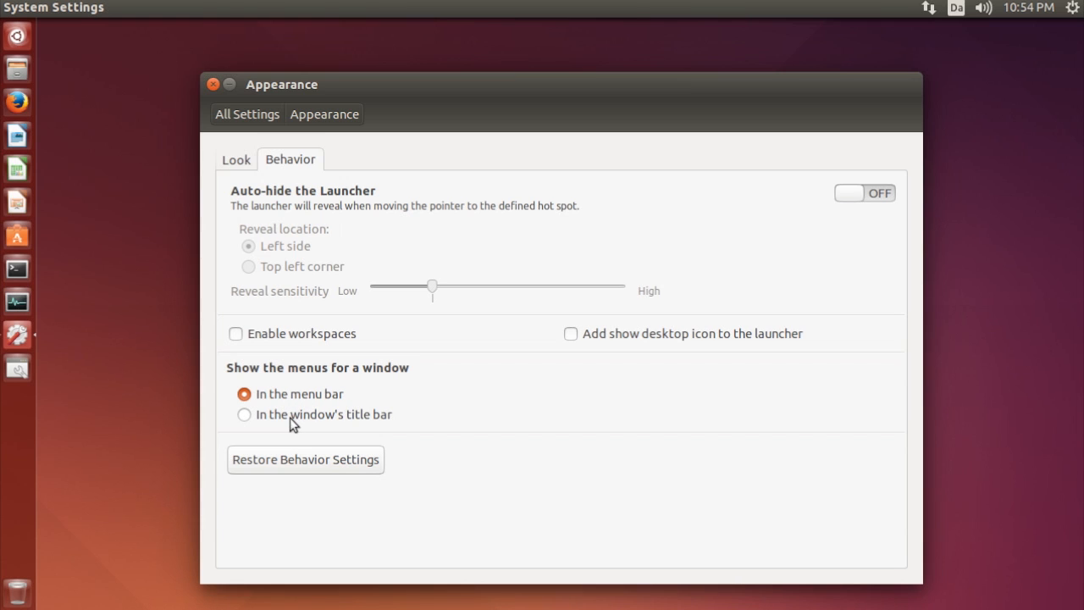
{"action": "left_click", "coordinate": [244, 413]}
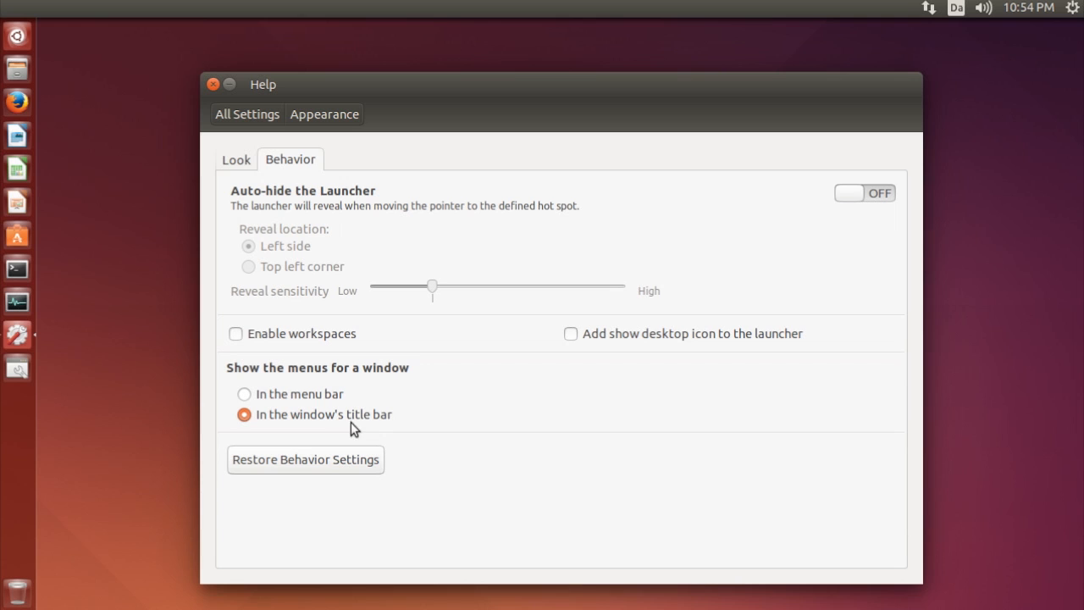
{"action": "mouse_move", "coordinate": [491, 94]}
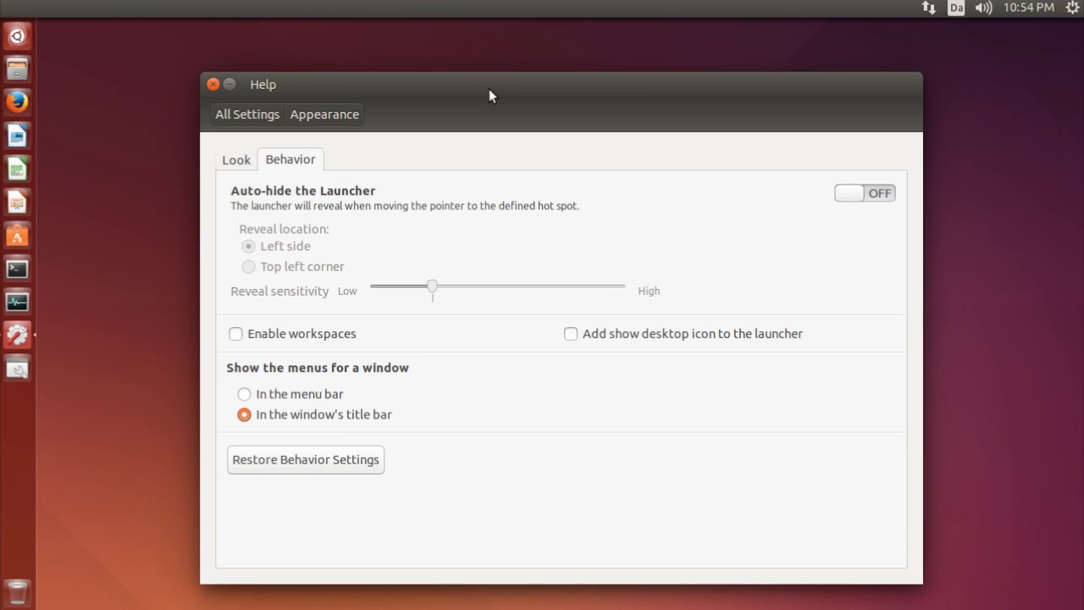
{"action": "left_click", "coordinate": [213, 84]}
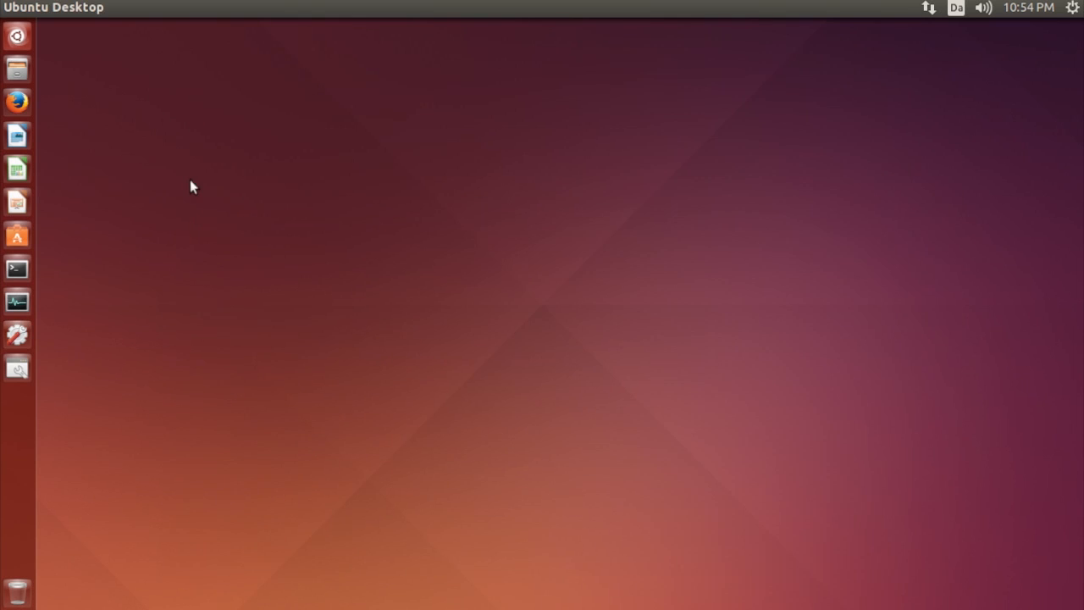
{"action": "mouse_move", "coordinate": [24, 273]}
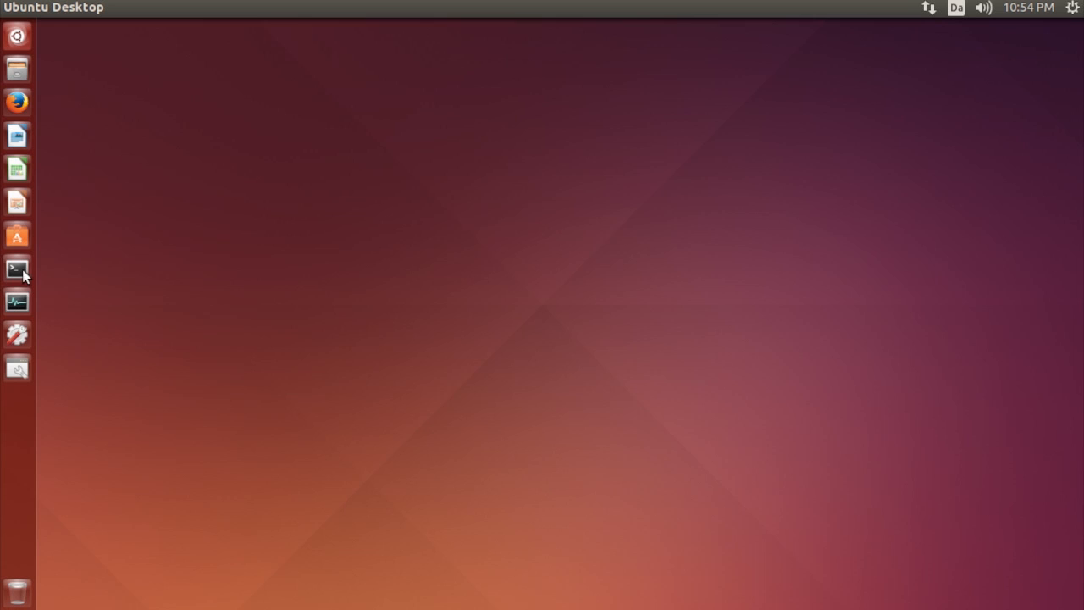
- Launch a Terminal window to check its menus appear in the title bar
{"action": "left_click", "coordinate": [17, 271]}
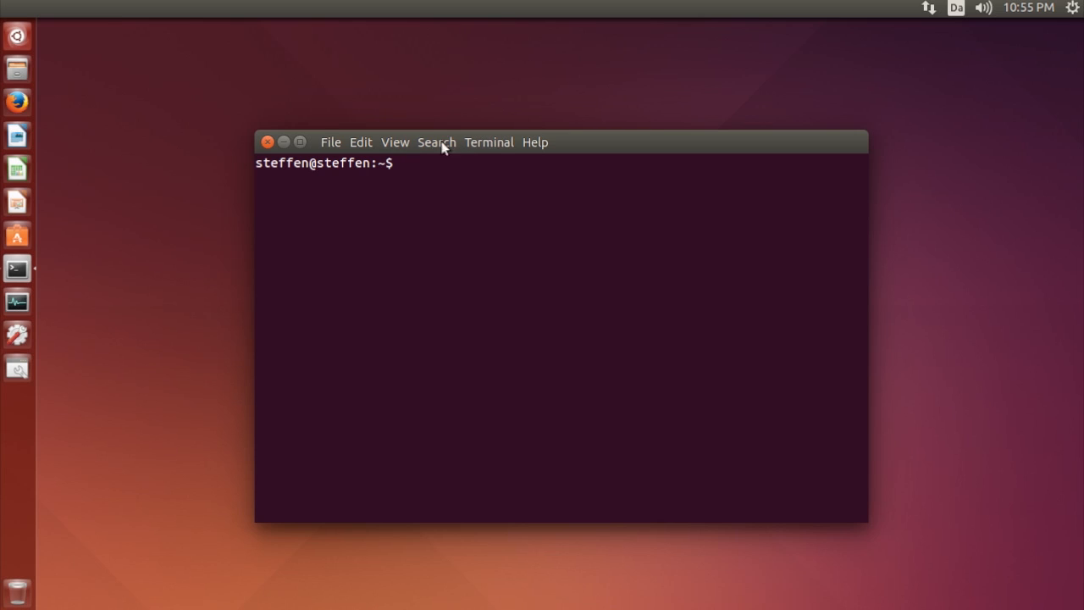
{"action": "mouse_move", "coordinate": [410, 150]}
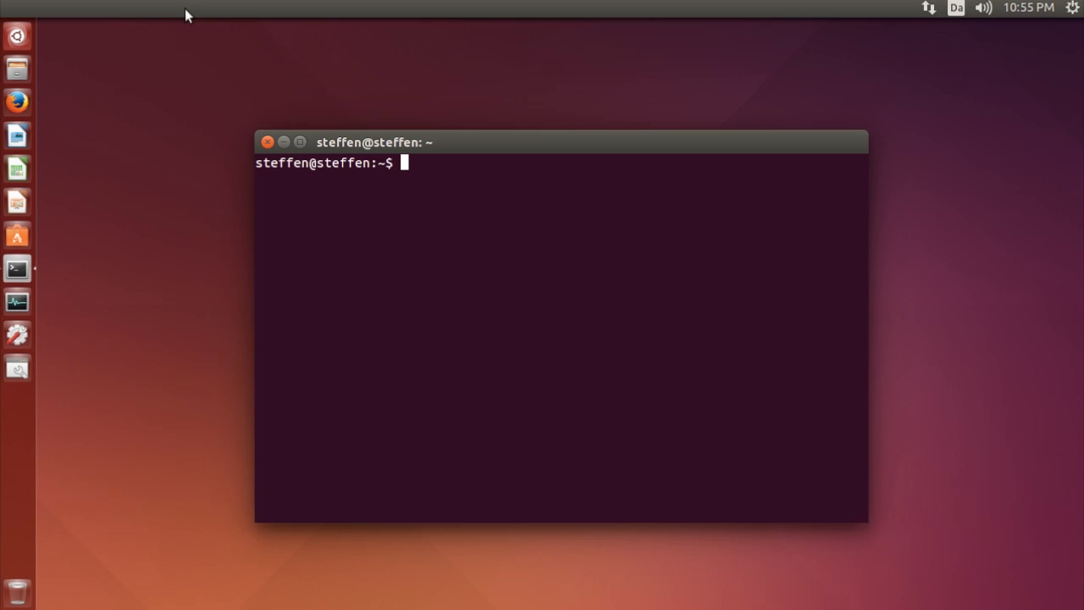
{"action": "mouse_move", "coordinate": [467, 193]}
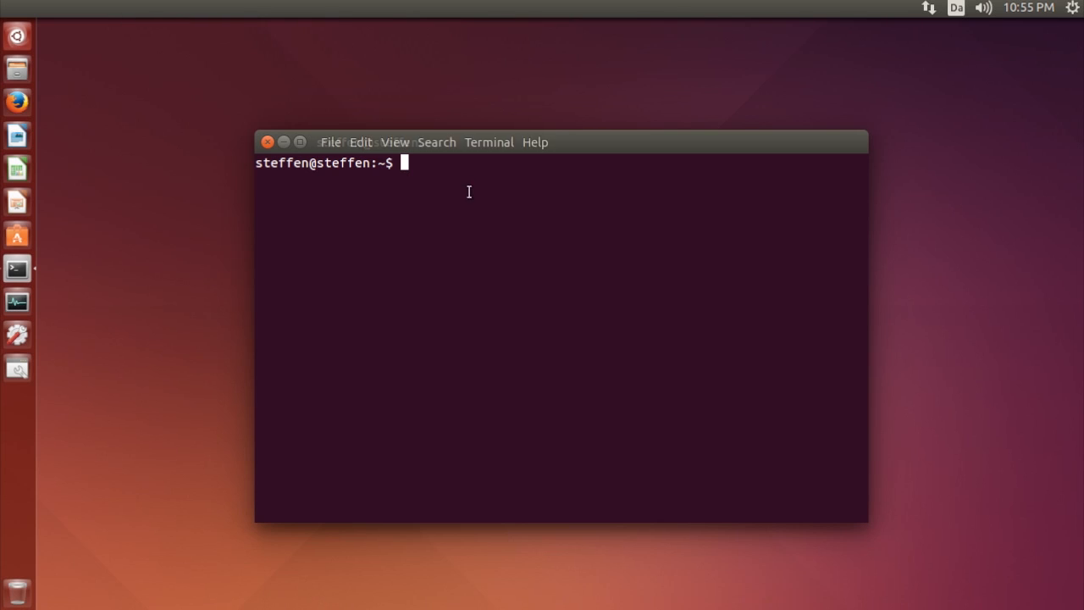
{"action": "mouse_move", "coordinate": [508, 152]}
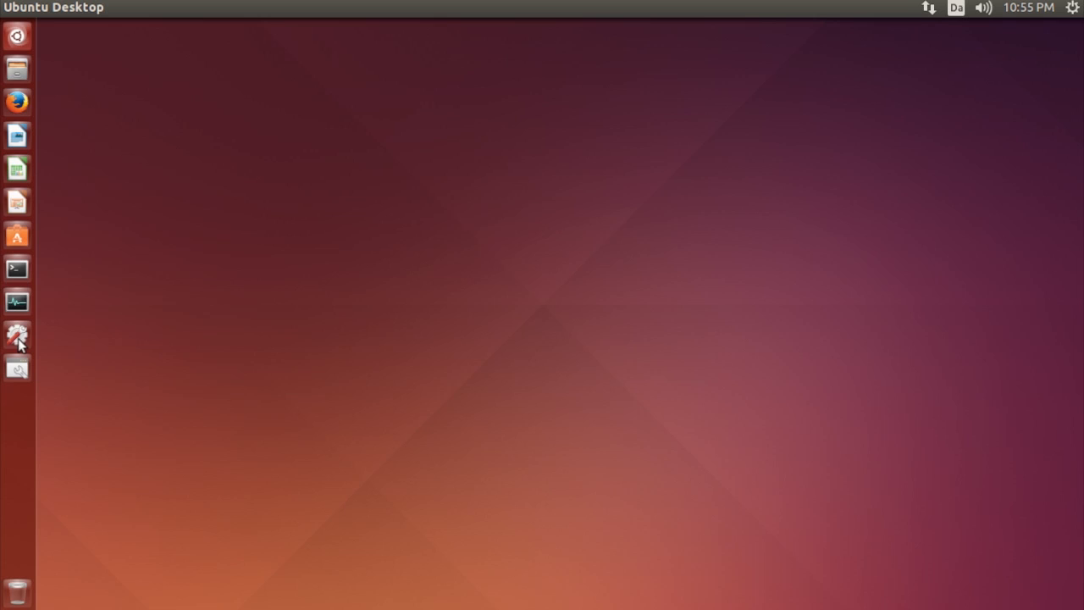
- In Sound settings, allow louder than 100%, raise output volume past 100%, and close the window
{"action": "left_click", "coordinate": [17, 332]}
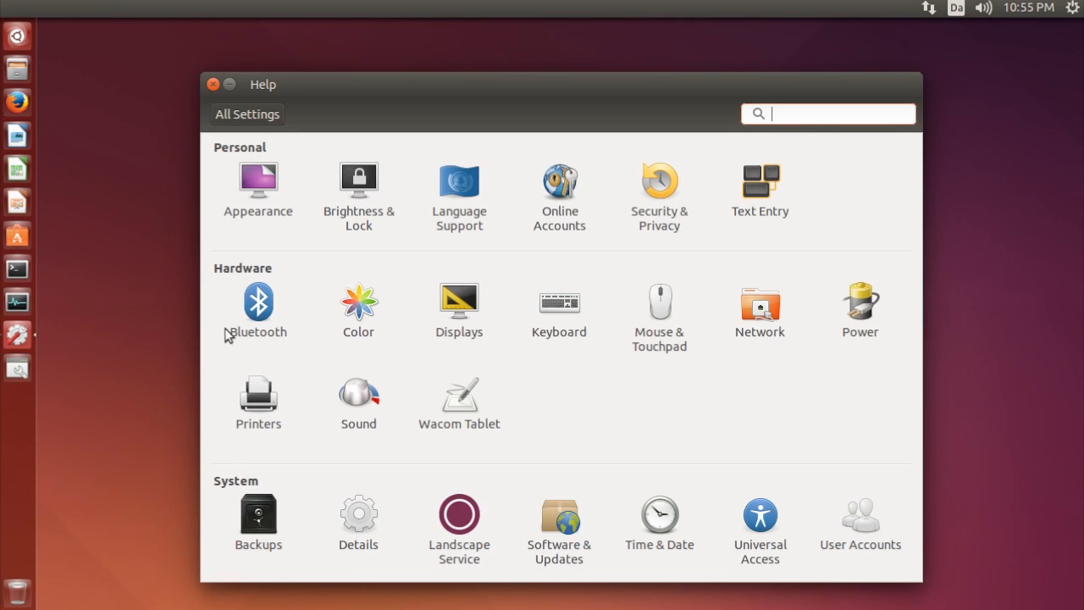
{"action": "left_click", "coordinate": [359, 389]}
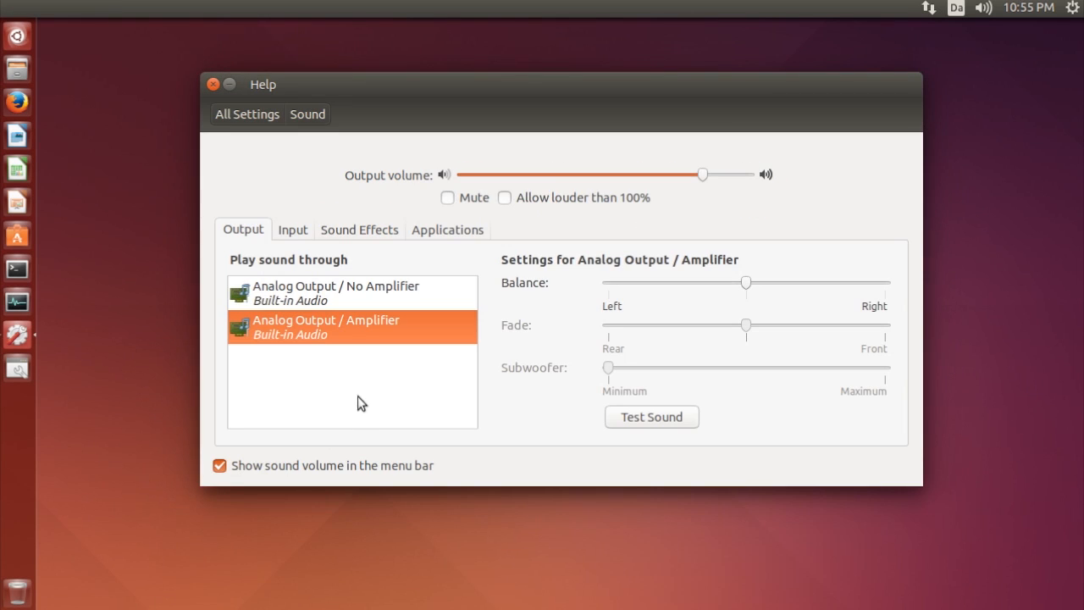
{"action": "mouse_move", "coordinate": [527, 216]}
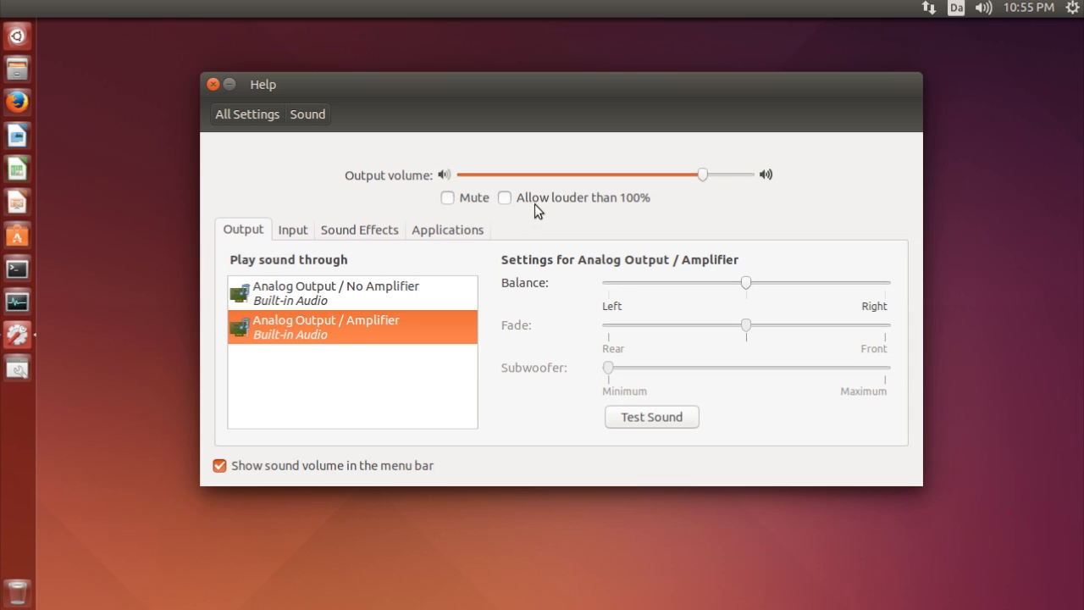
{"action": "mouse_move", "coordinate": [593, 218]}
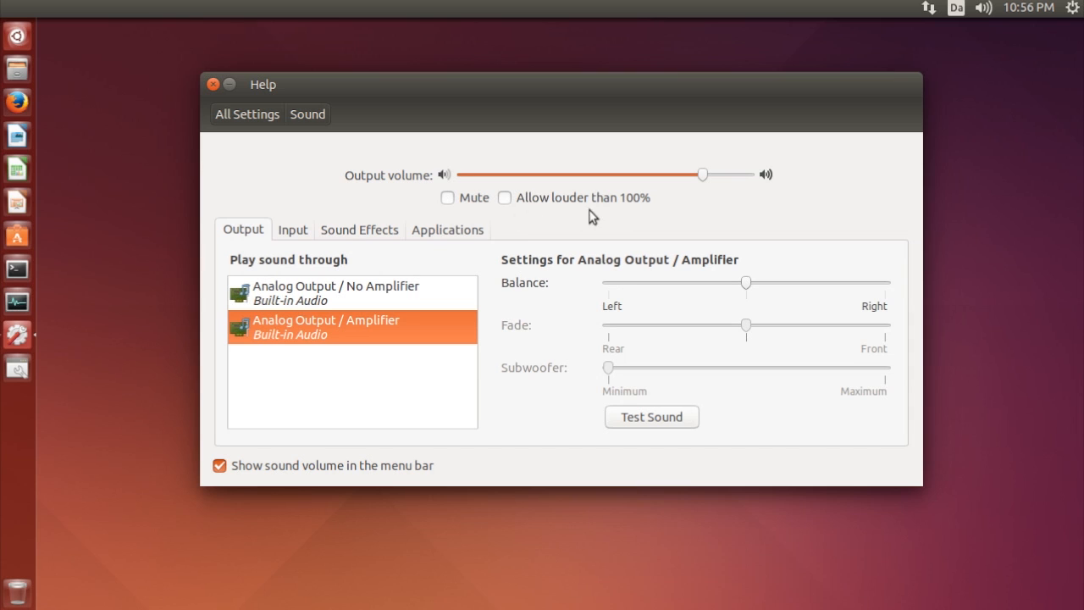
{"action": "left_click", "coordinate": [505, 197]}
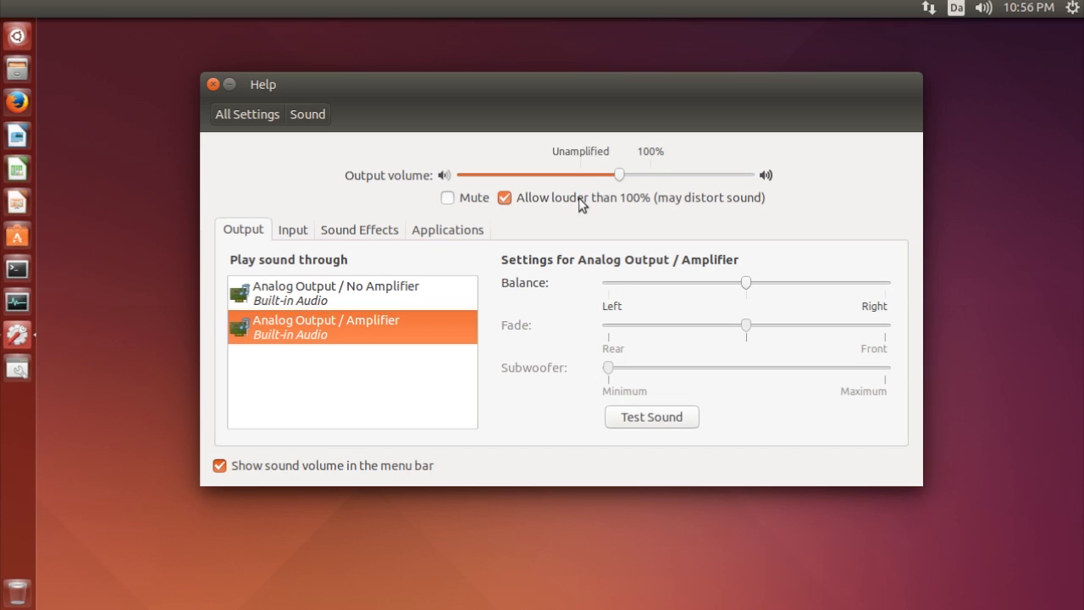
{"action": "left_click_drag", "start_coordinate": [620, 174], "coordinate": [596, 174]}
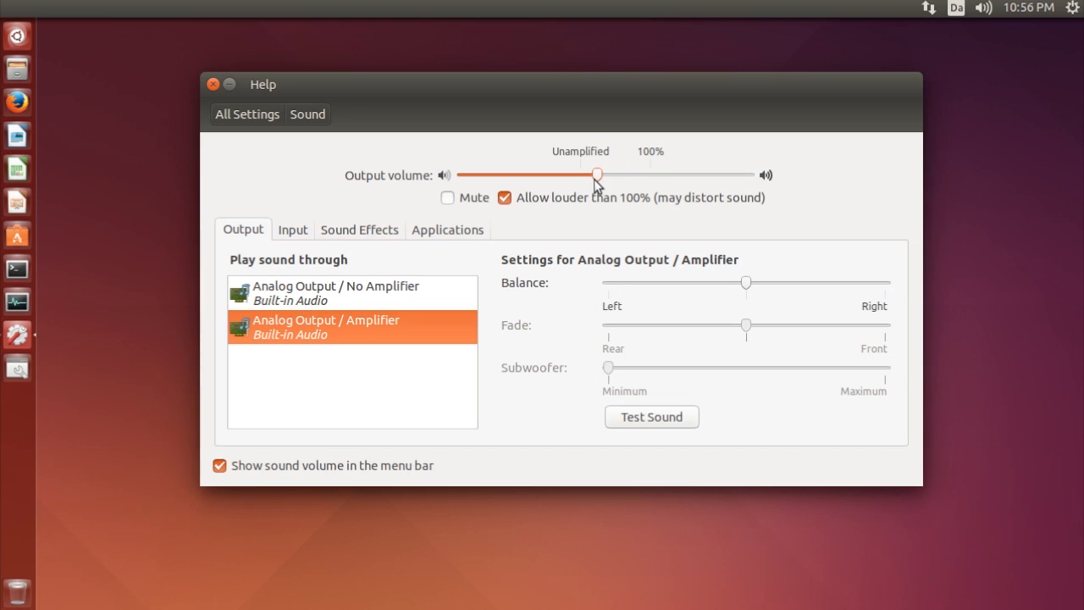
{"action": "left_click_drag", "start_coordinate": [596, 175], "coordinate": [633, 174]}
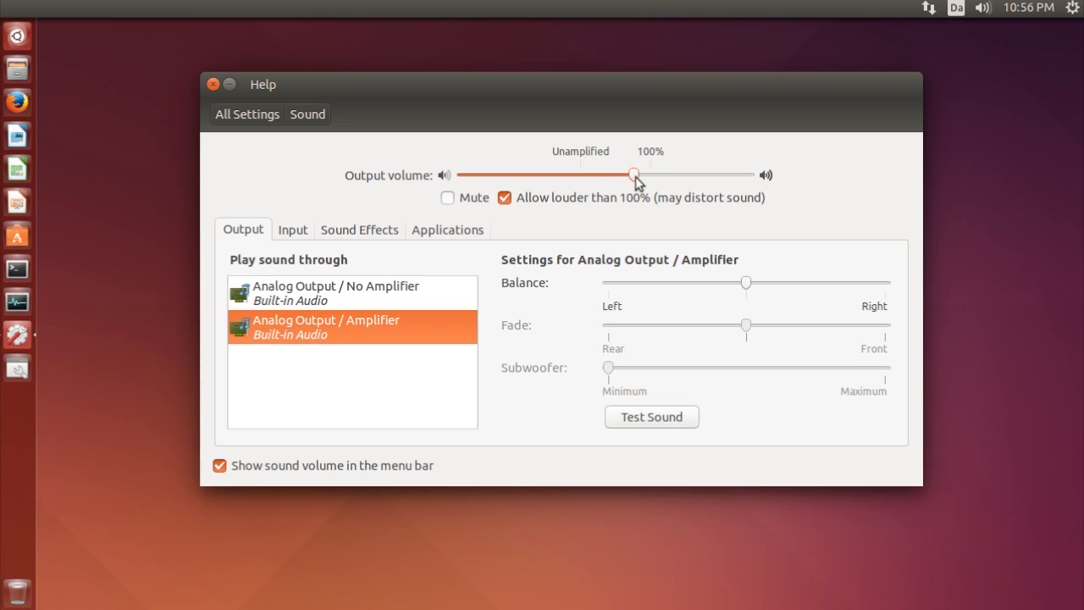
{"action": "left_click_drag", "start_coordinate": [633, 174], "coordinate": [685, 174]}
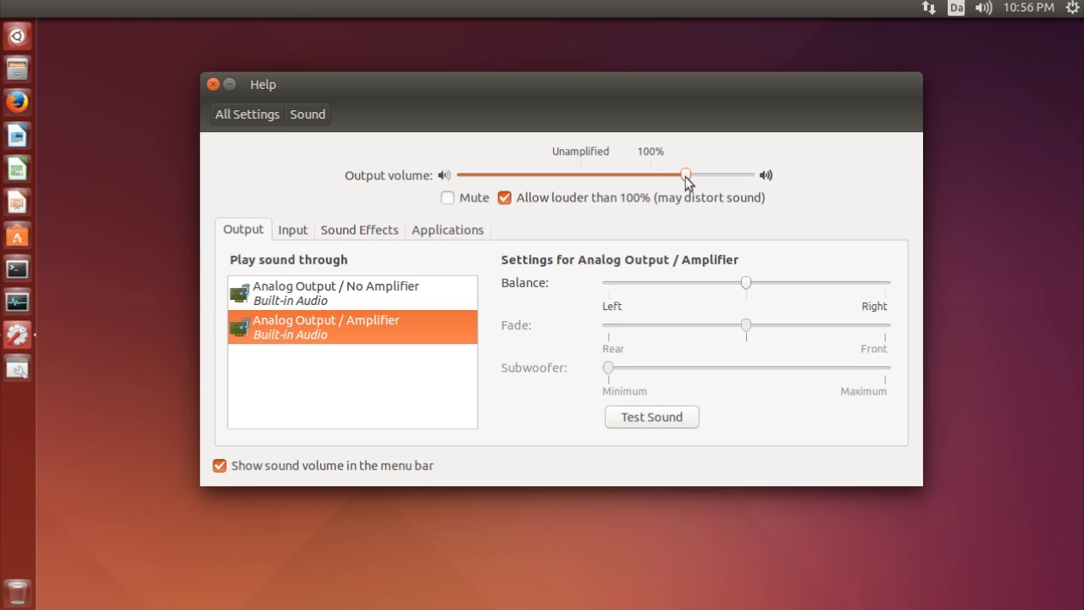
{"action": "left_click", "coordinate": [213, 85]}
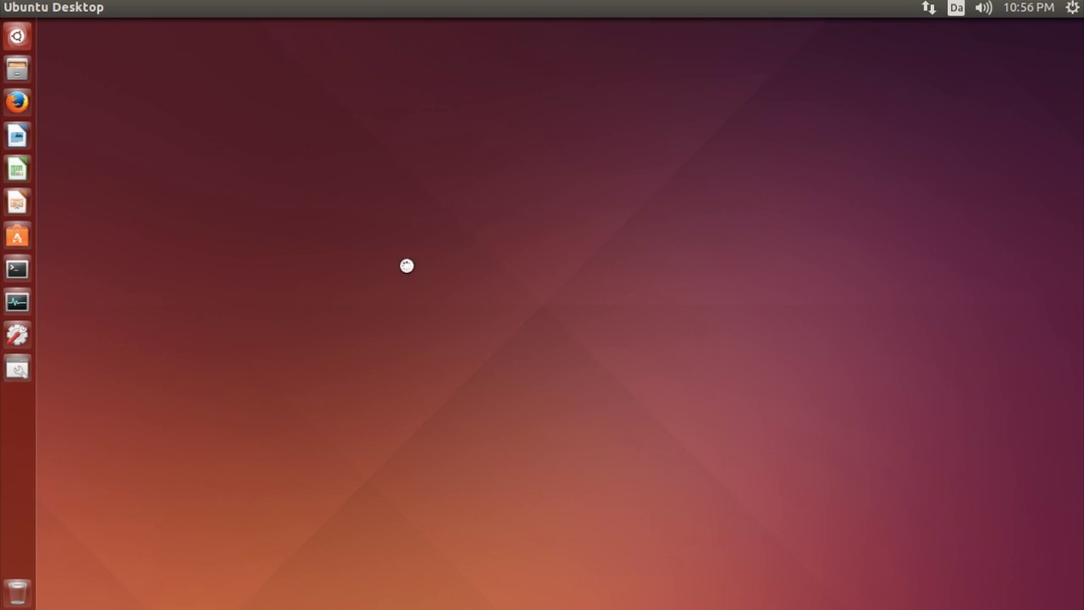
- Launch CCSM and go to the Ubuntu Unity Plugin's Launcher settings
{"action": "left_click", "coordinate": [17, 335]}
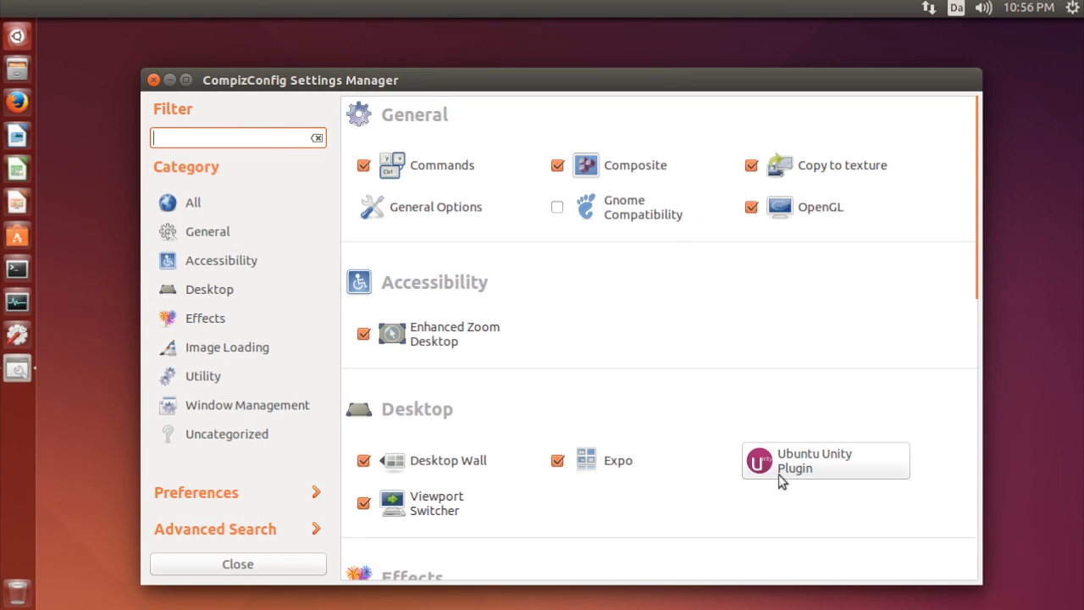
{"action": "mouse_move", "coordinate": [840, 471]}
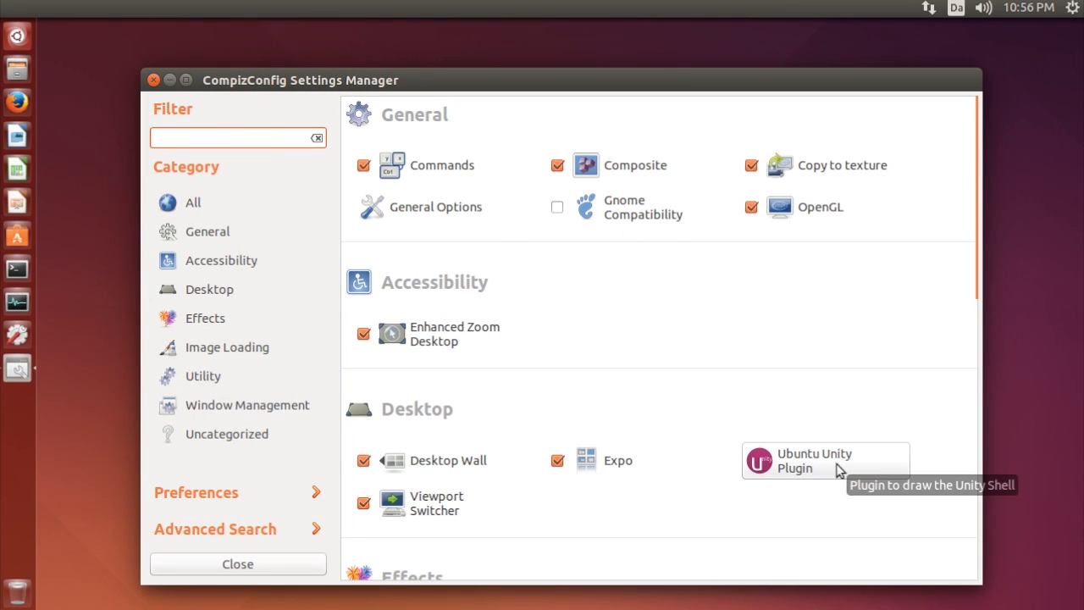
{"action": "left_click", "coordinate": [813, 461]}
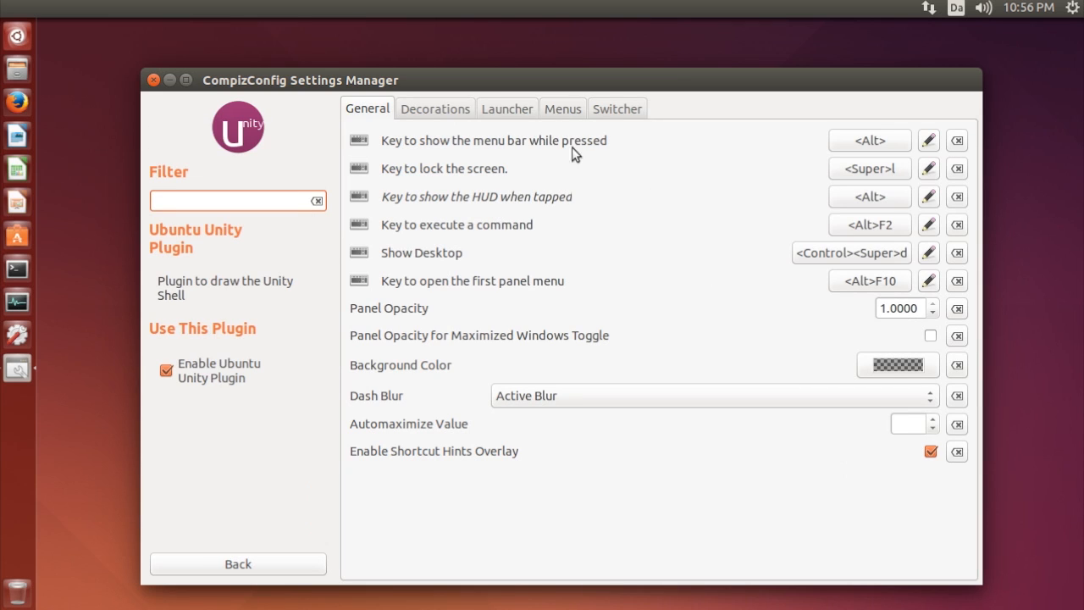
{"action": "left_click", "coordinate": [507, 108]}
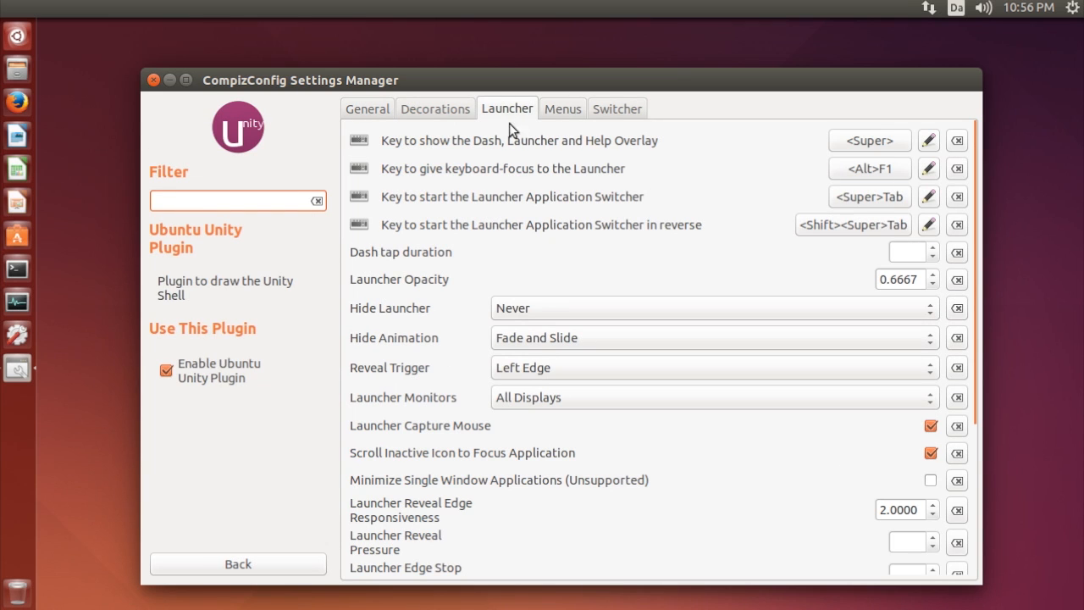
{"action": "mouse_move", "coordinate": [425, 494]}
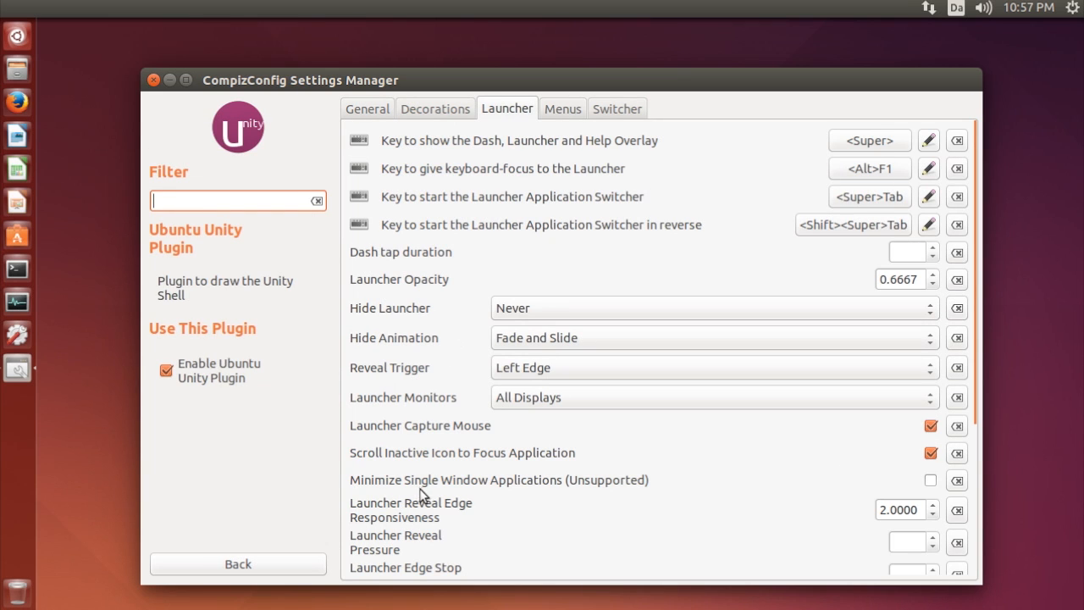
{"action": "mouse_move", "coordinate": [525, 498]}
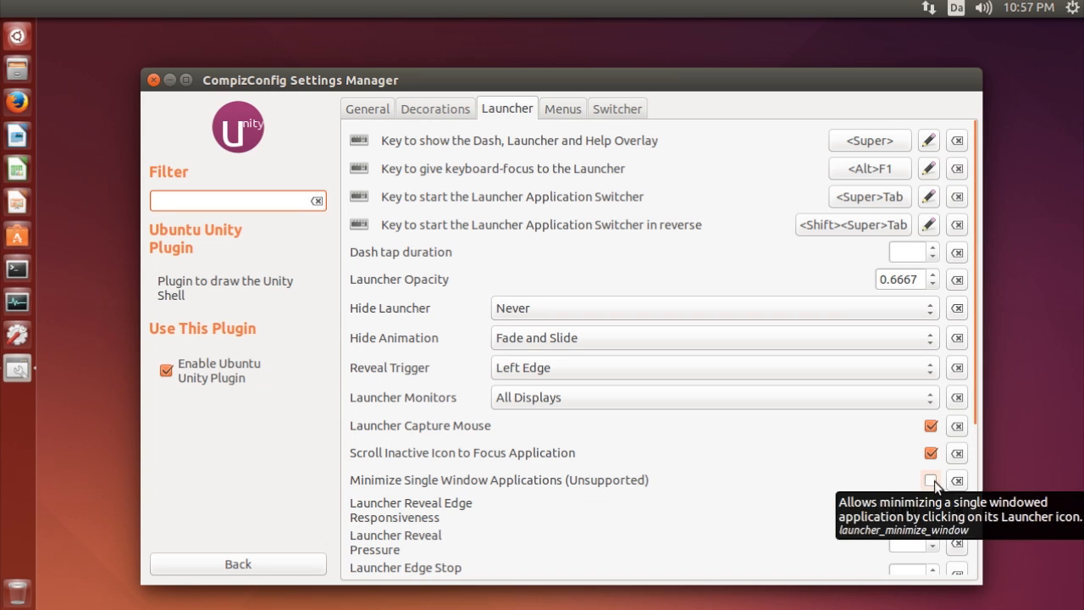
- Enable Minimize Single Window Applications, then minimize and restore CCSM from its launcher icon
{"action": "left_click", "coordinate": [931, 481]}
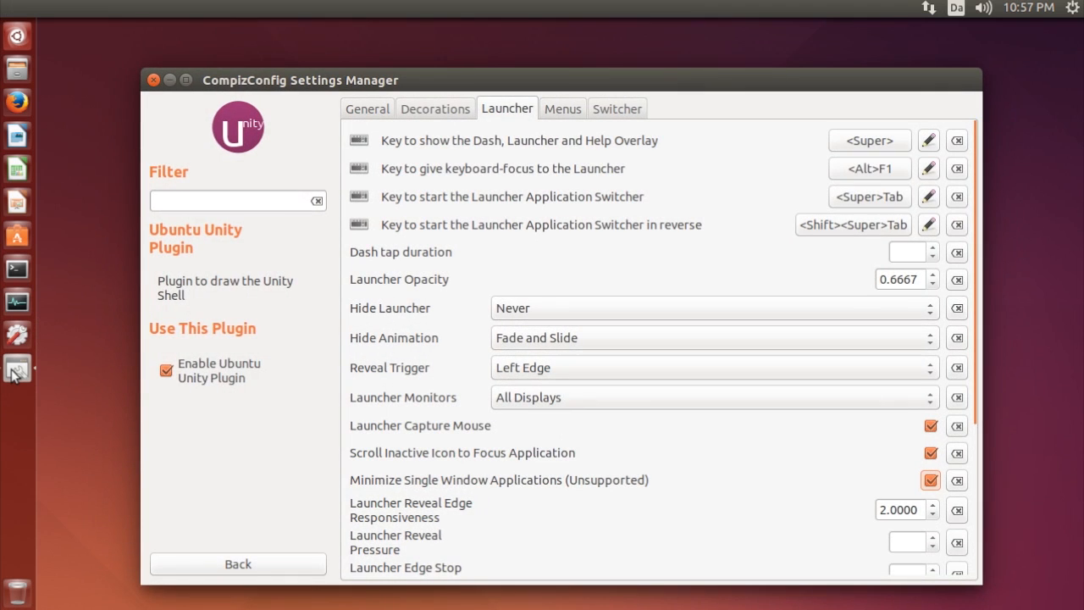
{"action": "left_click", "coordinate": [152, 80]}
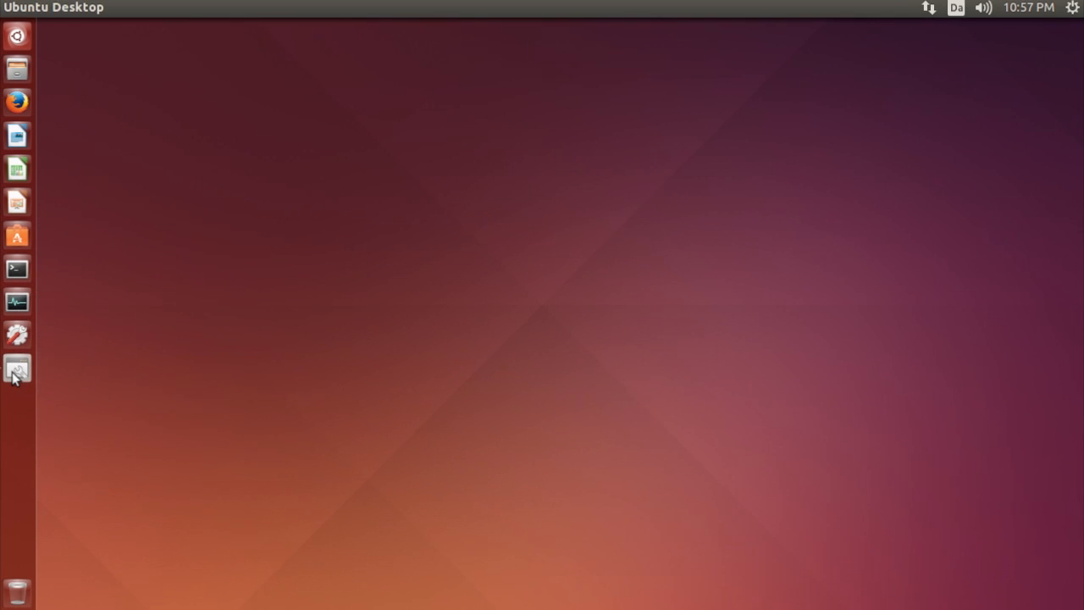
{"action": "left_click", "coordinate": [17, 366]}
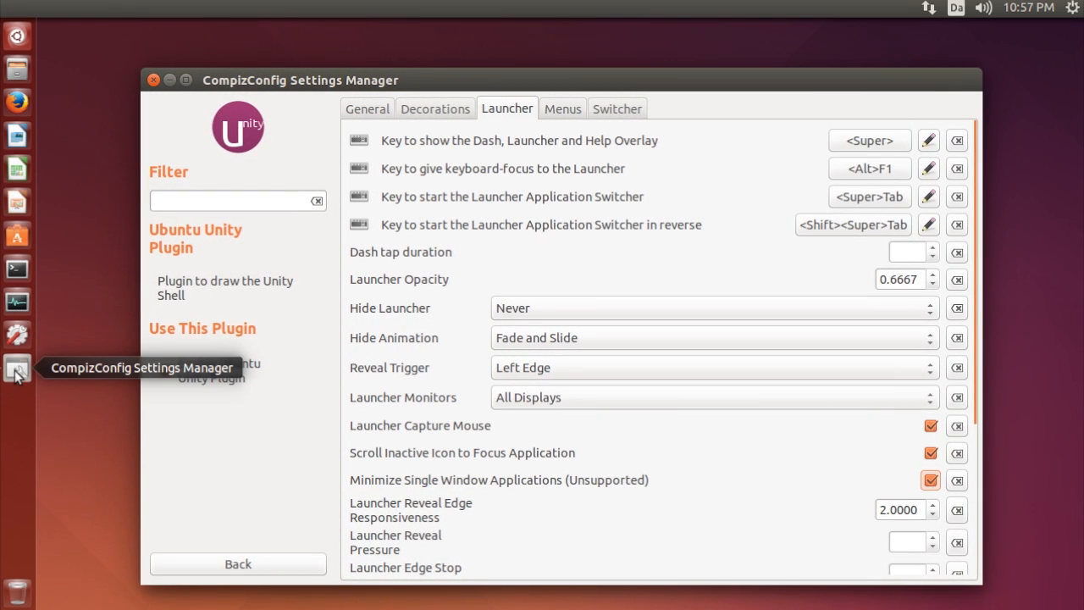